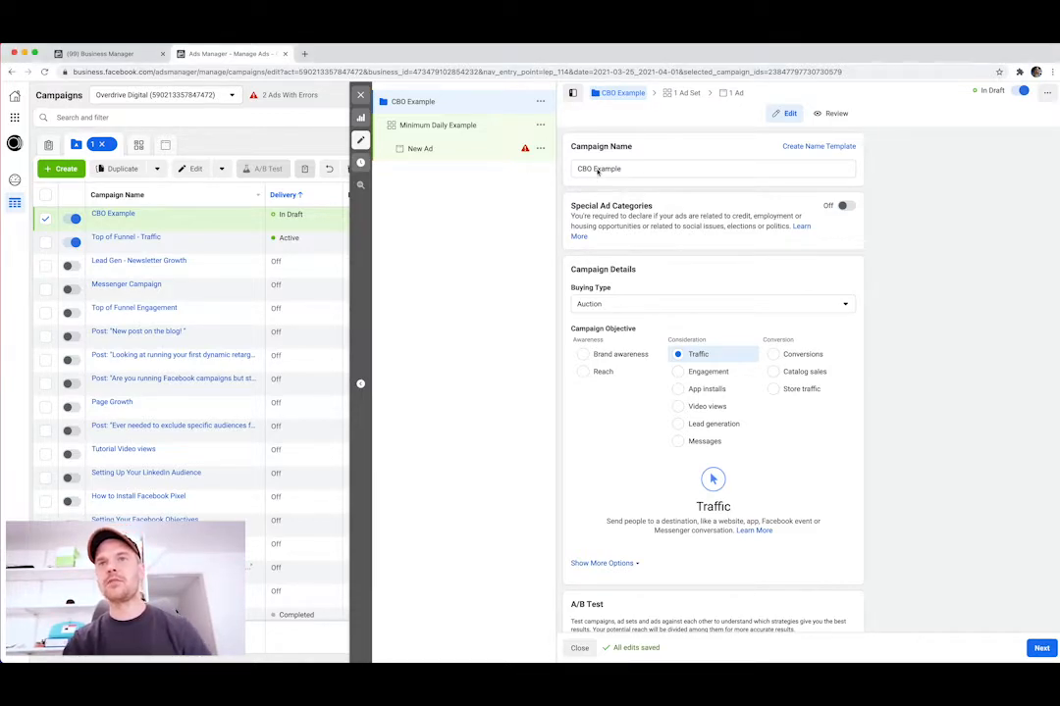
# - Turn on Campaign Budget Optimization for the CBO Example campaign
pyautogui.scroll(-3)
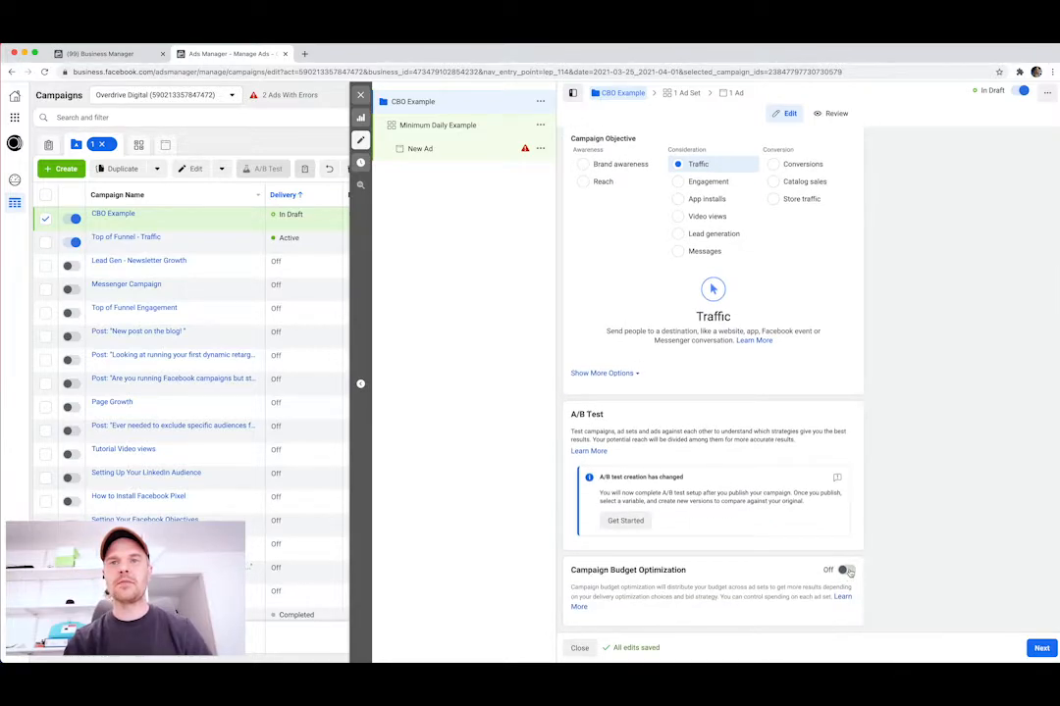
pyautogui.click(845, 570)
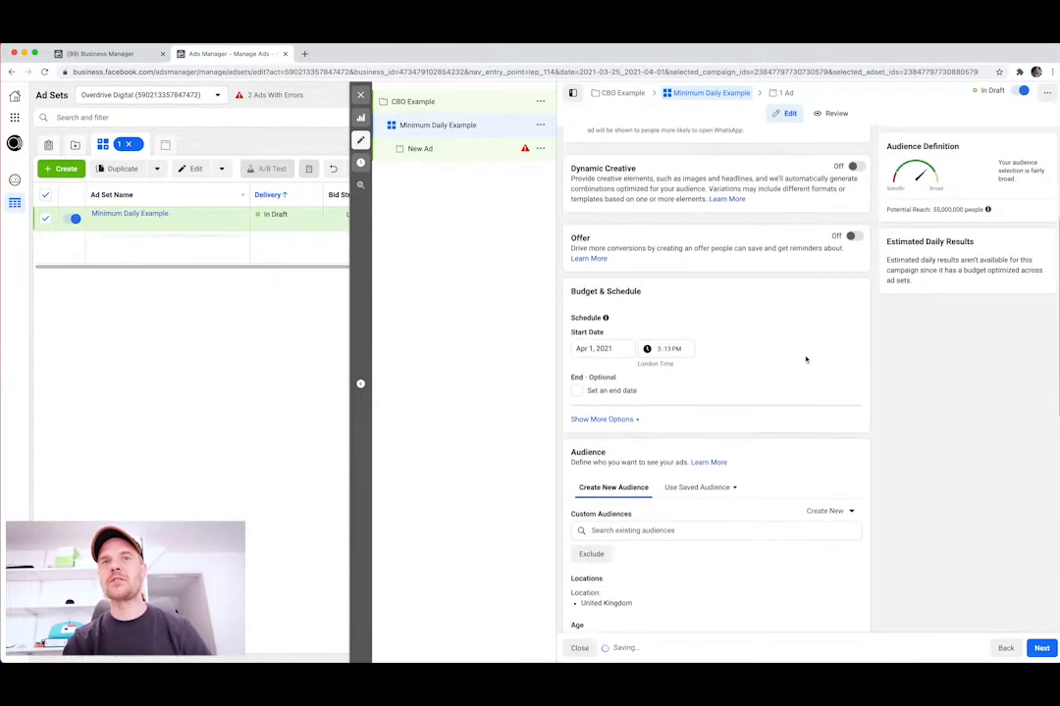
# - Expand the Budget & Schedule extra options to reveal ad set spend limits
pyautogui.scroll(3)
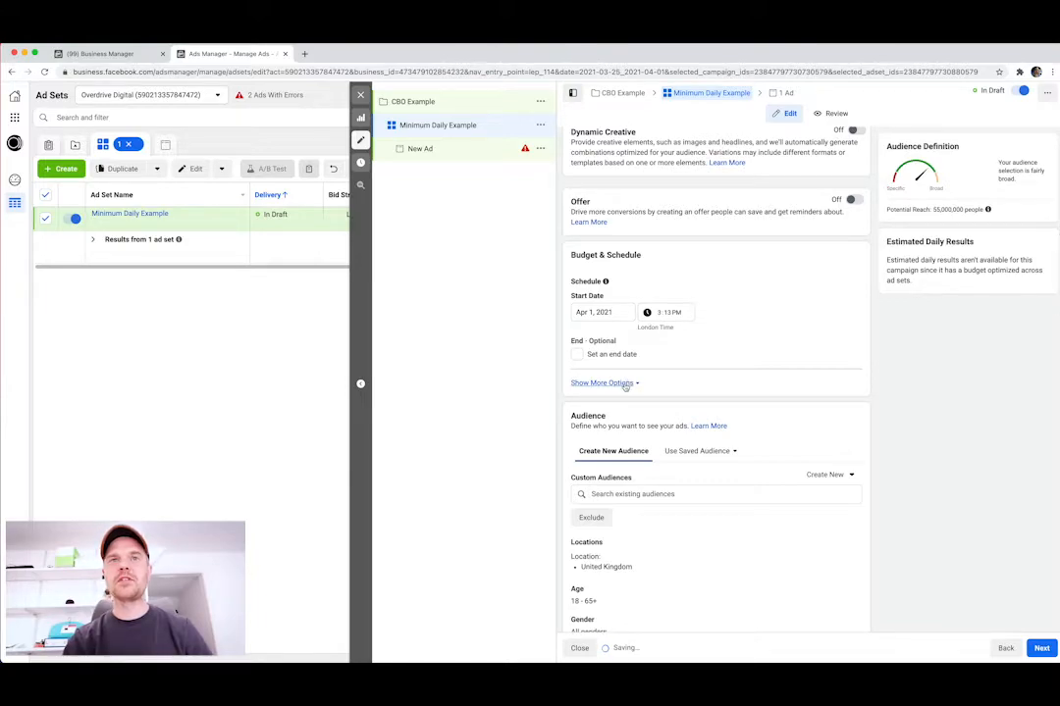
pyautogui.click(600, 383)
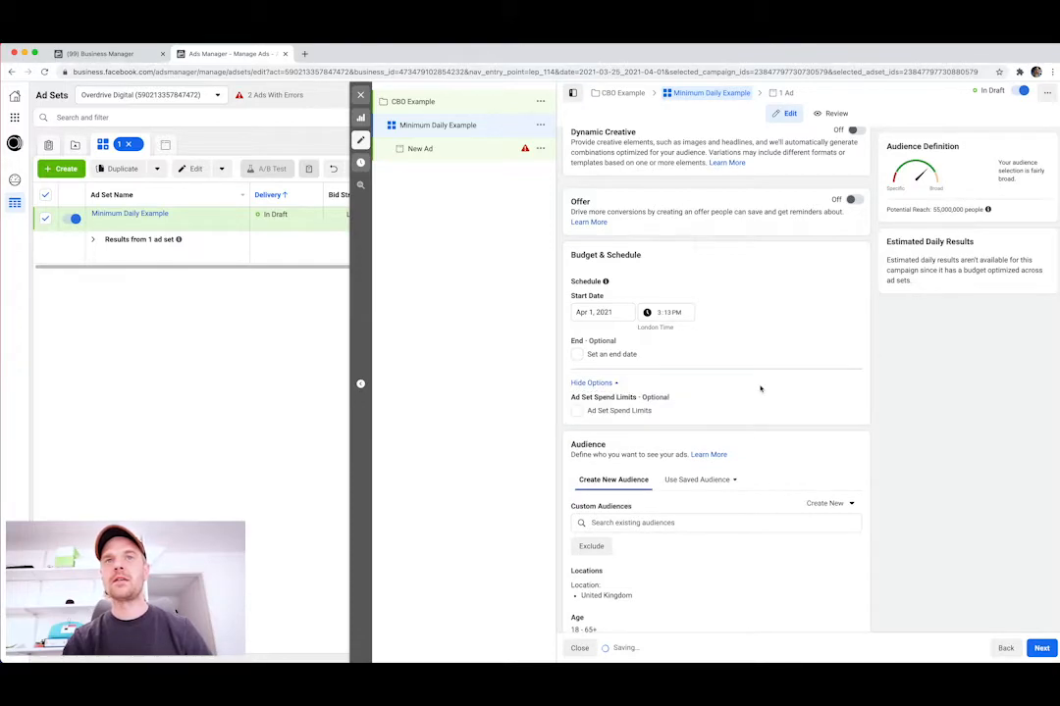
# - Enable ad set spend limits and enter a daily minimum of 10 GBP
pyautogui.click(577, 316)
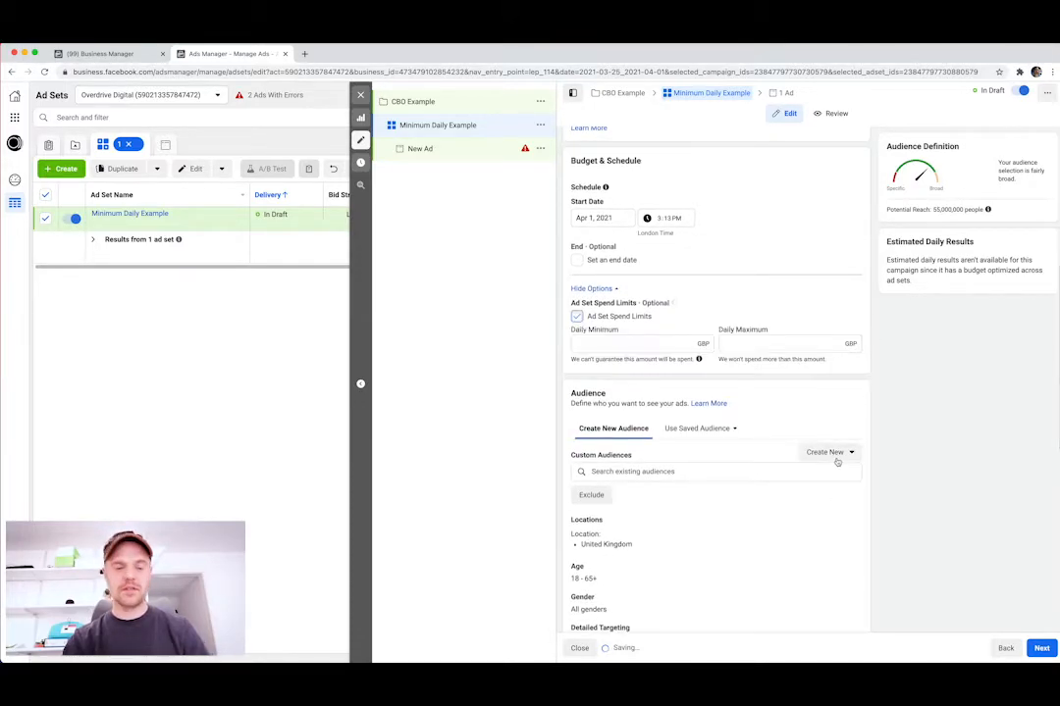
pyautogui.click(638, 345)
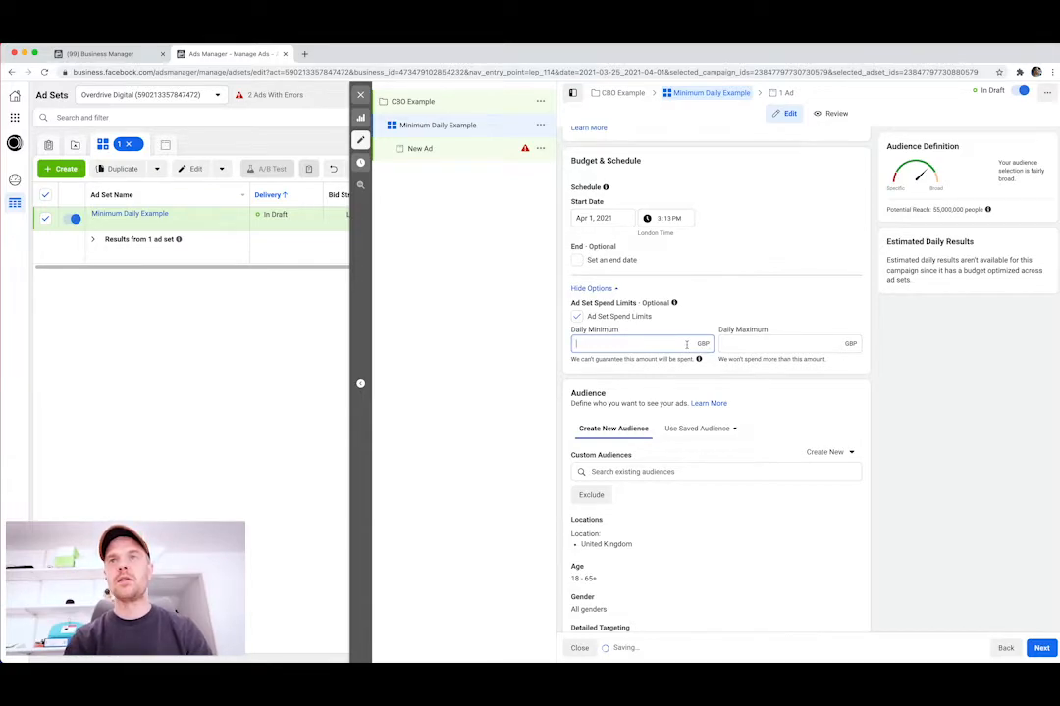
pyautogui.write('10')
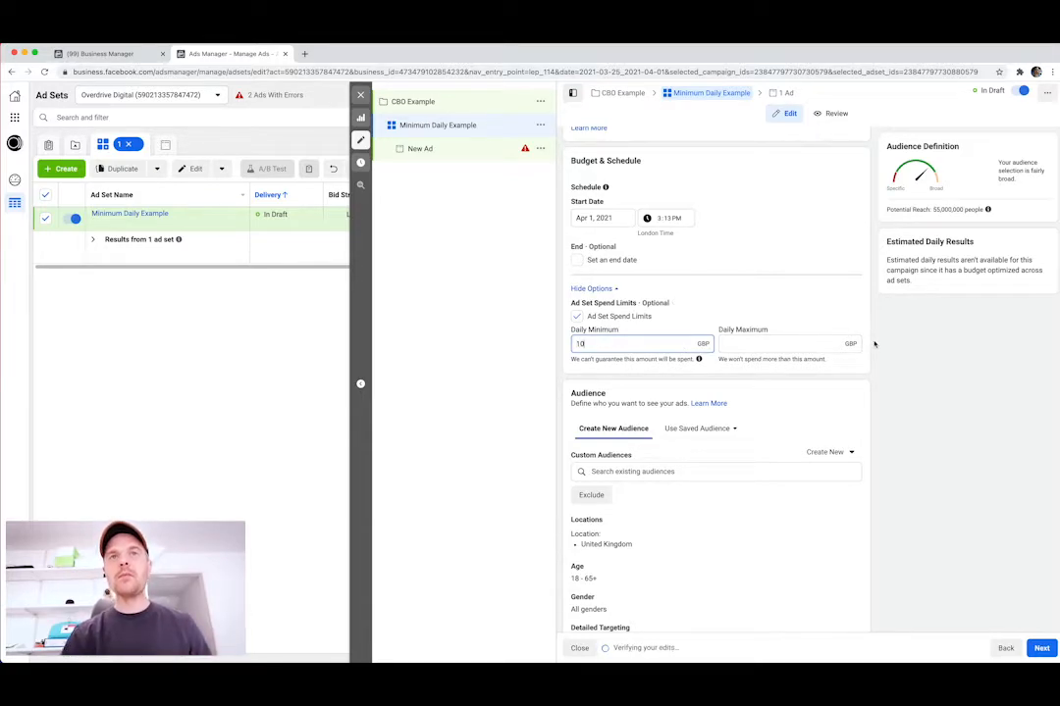